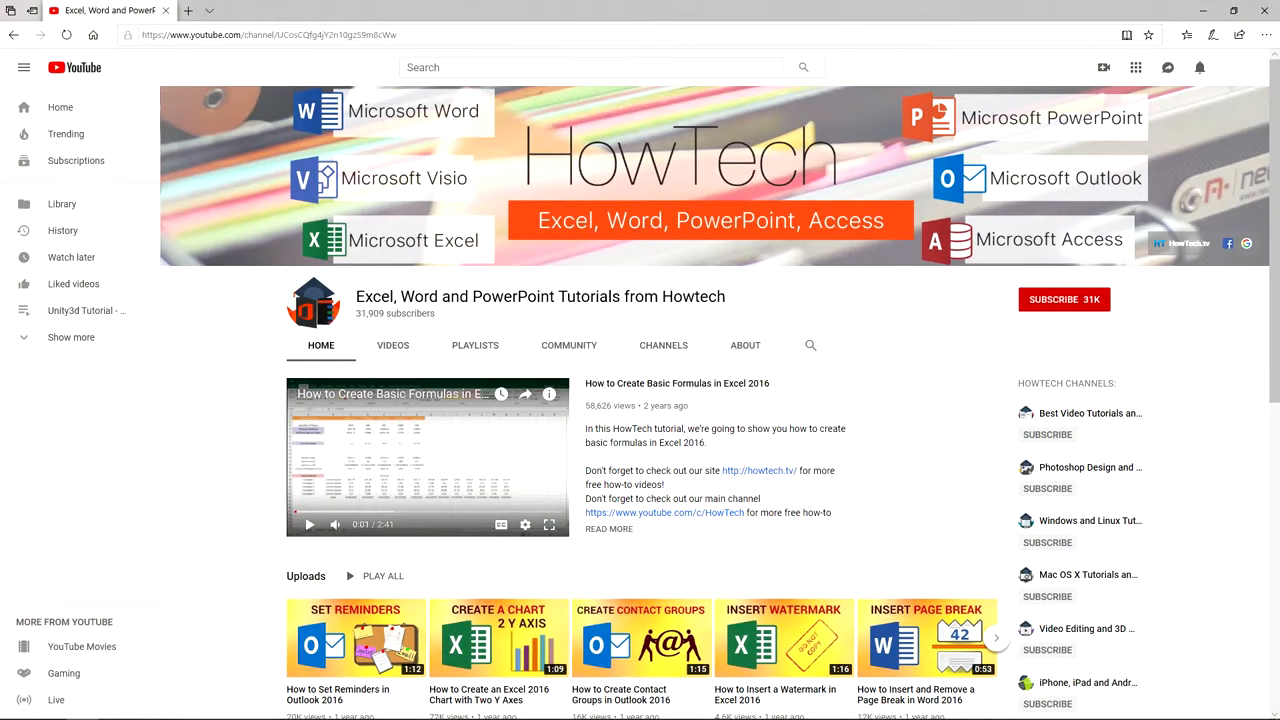
- Switch from the YouTube HowTech channel page to the blank Word document
{"action": "left_click", "coordinate": [1064, 300]}
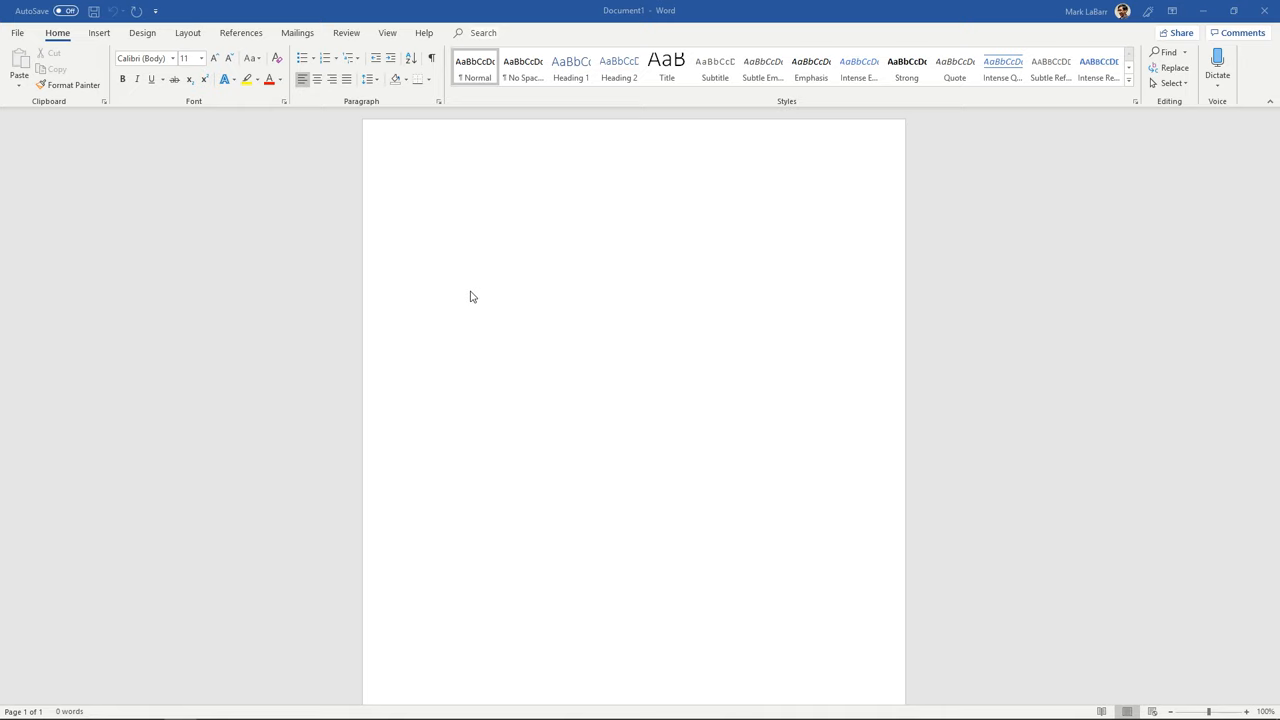
- Show Word's new-document template gallery from the File menu
{"action": "left_click", "coordinate": [16, 32]}
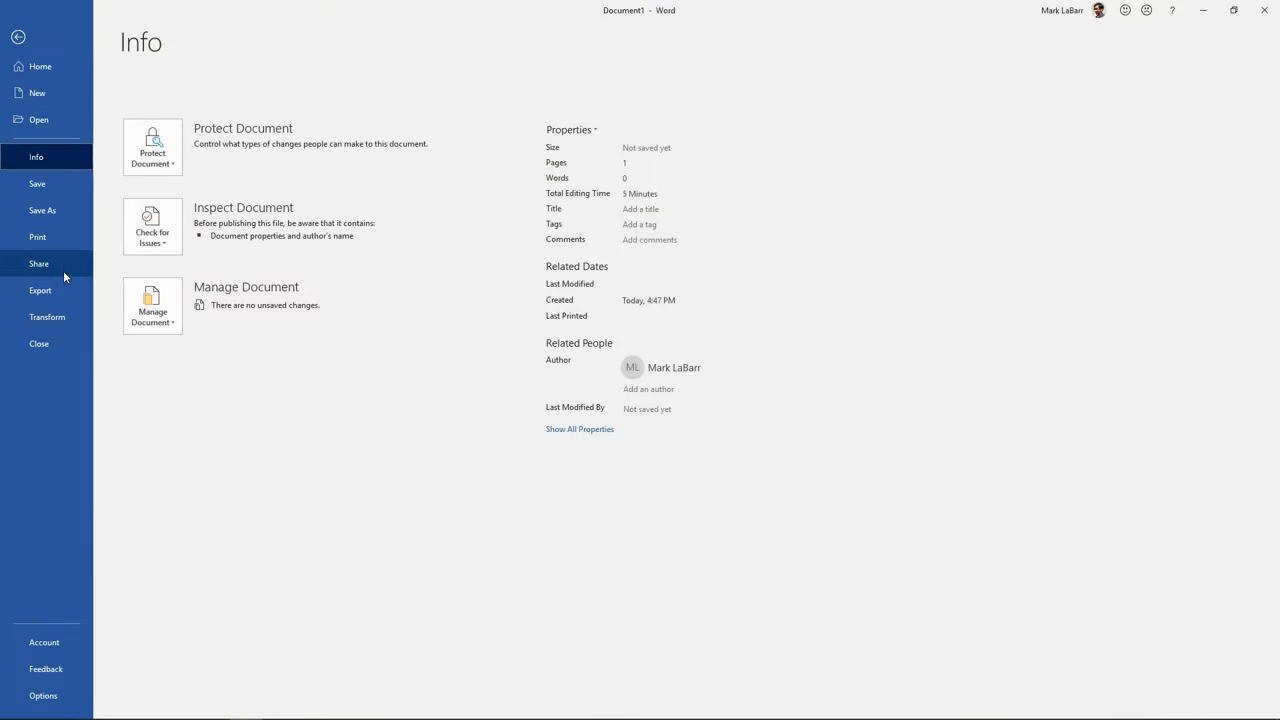
{"action": "left_click", "coordinate": [36, 92]}
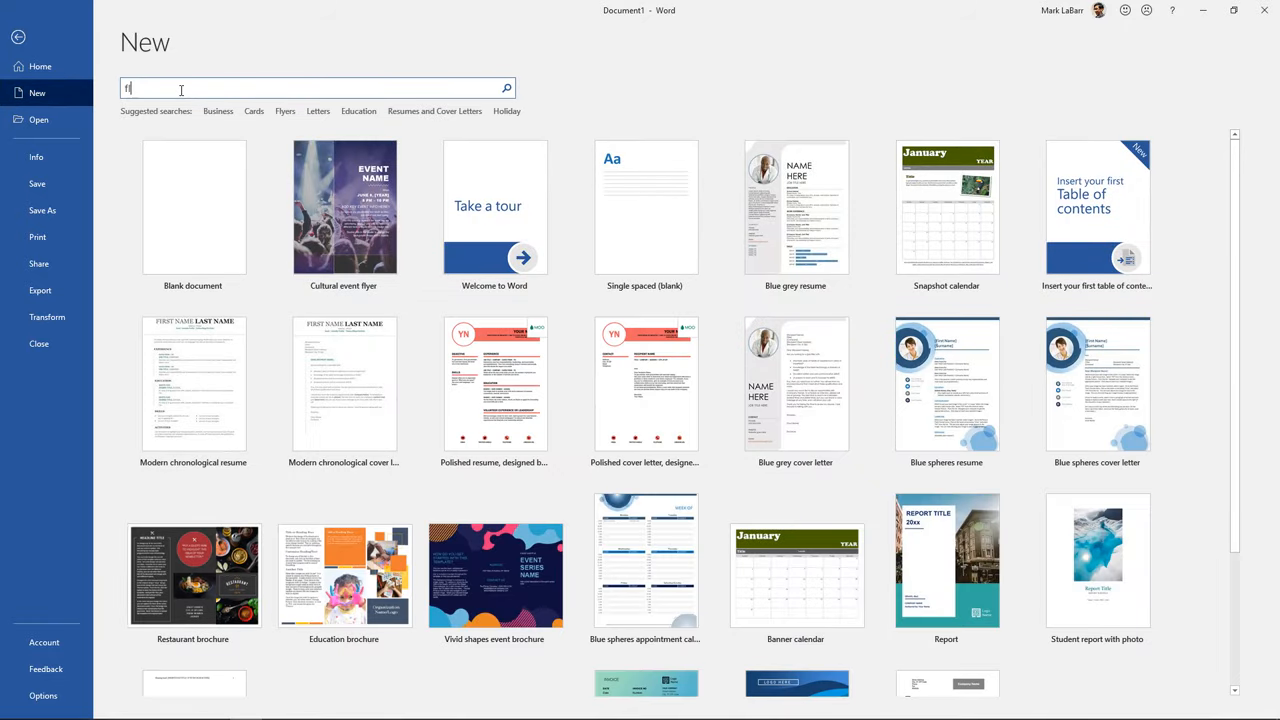
- Search the templates for 'flyer' and browse down through the results
{"action": "type", "text": "flyer"}
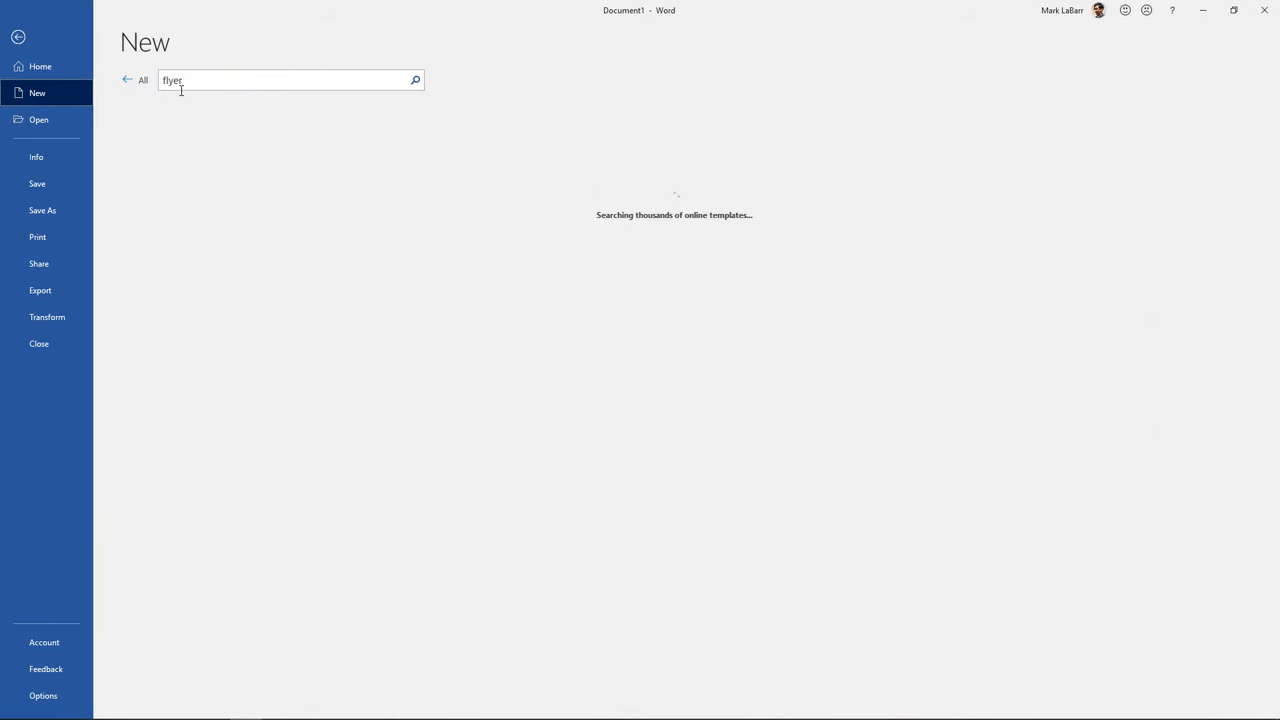
{"action": "left_click", "coordinate": [414, 80]}
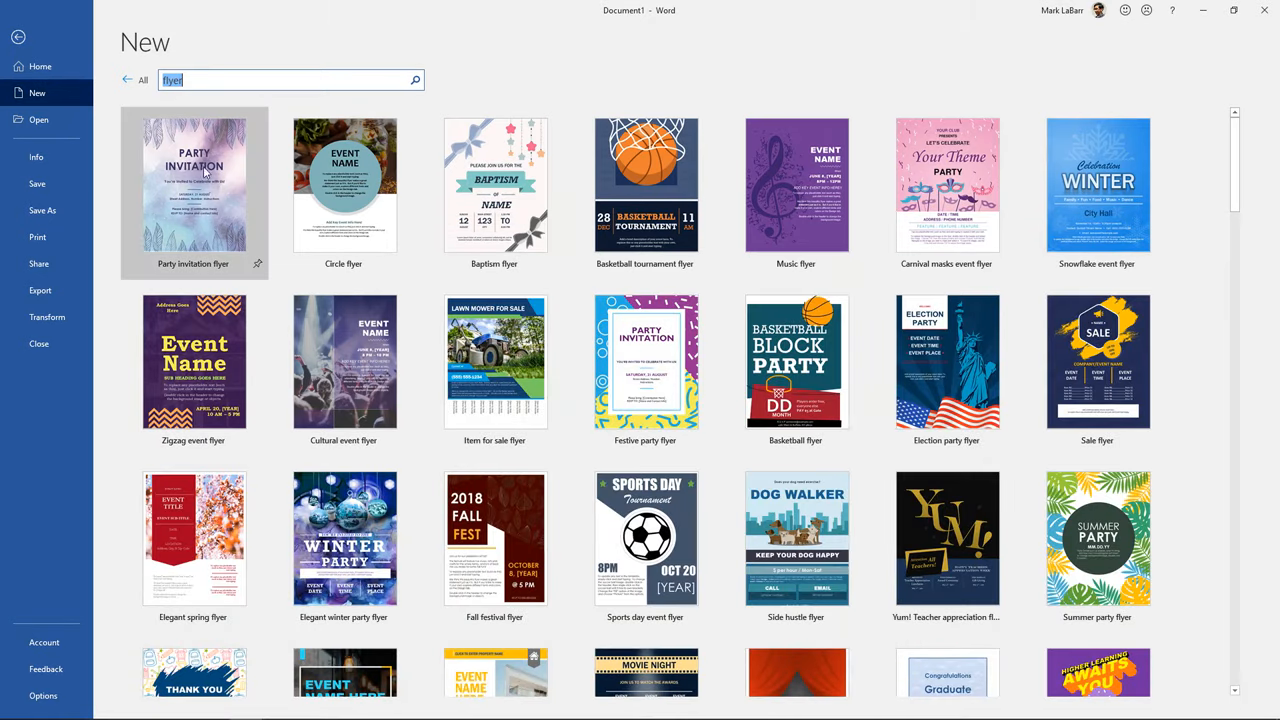
{"action": "mouse_move", "coordinate": [644, 184]}
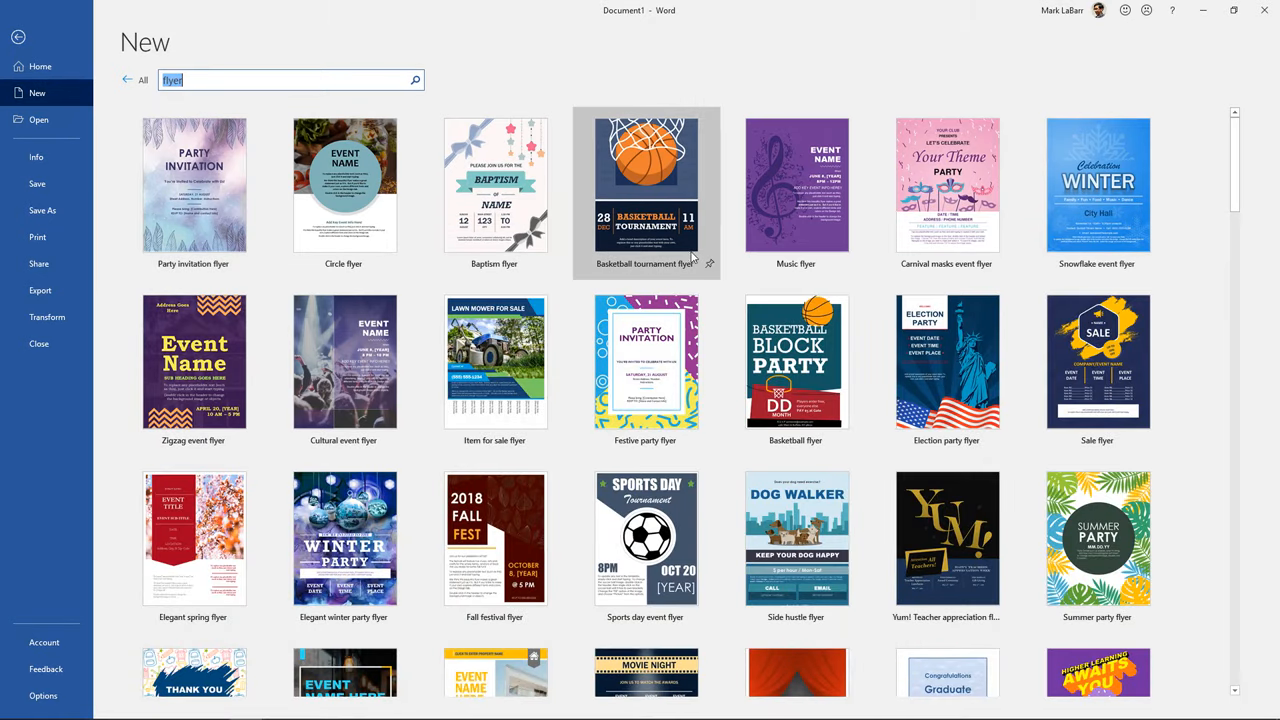
{"action": "scroll", "scroll_direction": "down", "scroll_amount": 3}
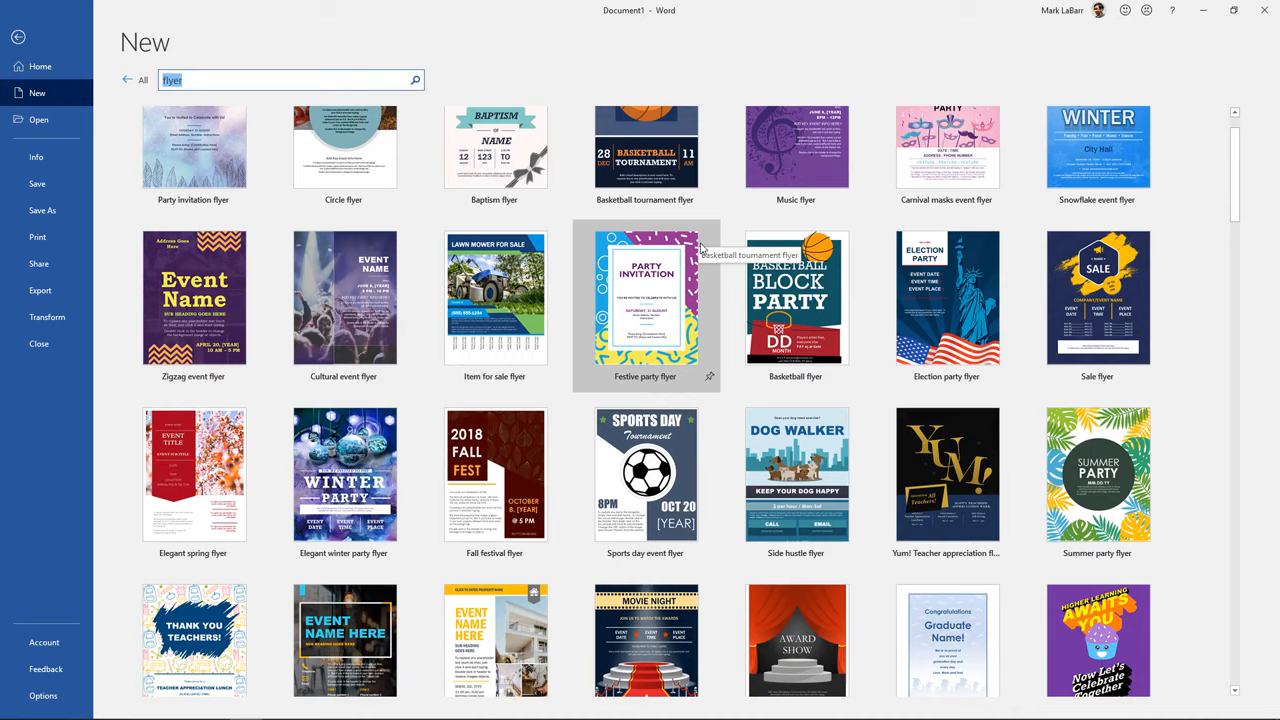
{"action": "scroll", "scroll_direction": "down", "scroll_amount": 3}
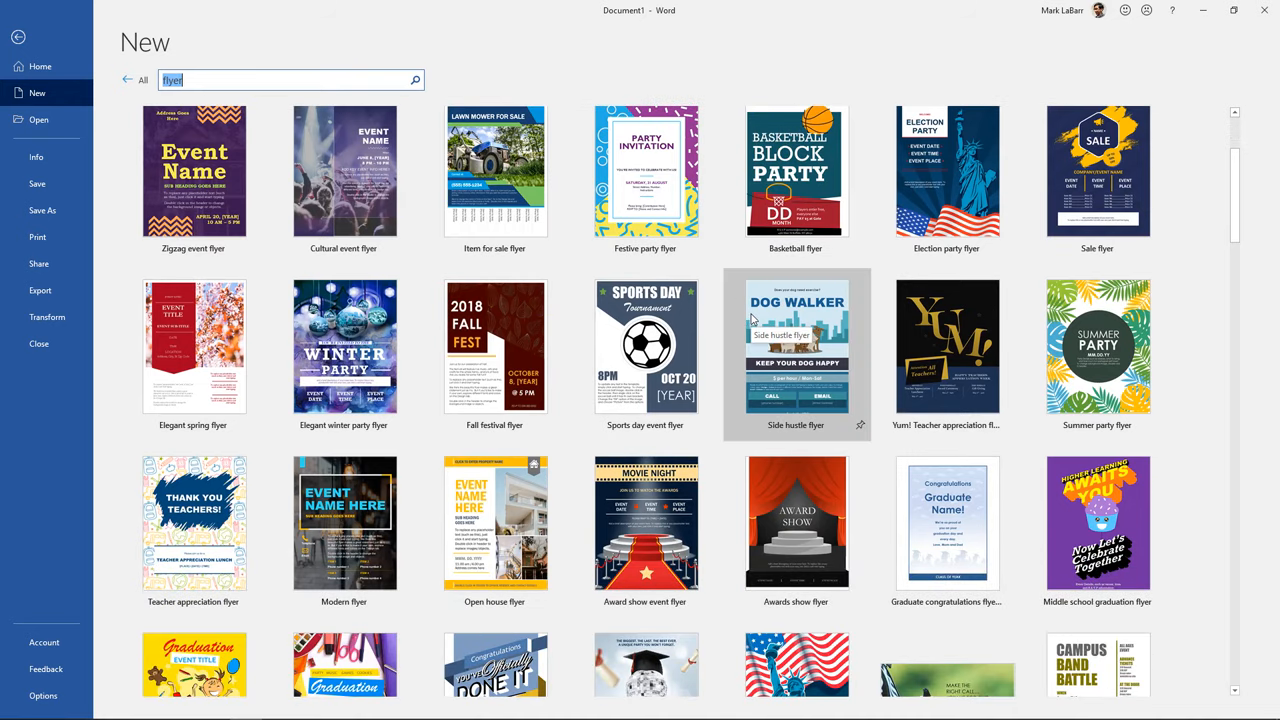
{"action": "scroll", "scroll_direction": "down", "scroll_amount": 3}
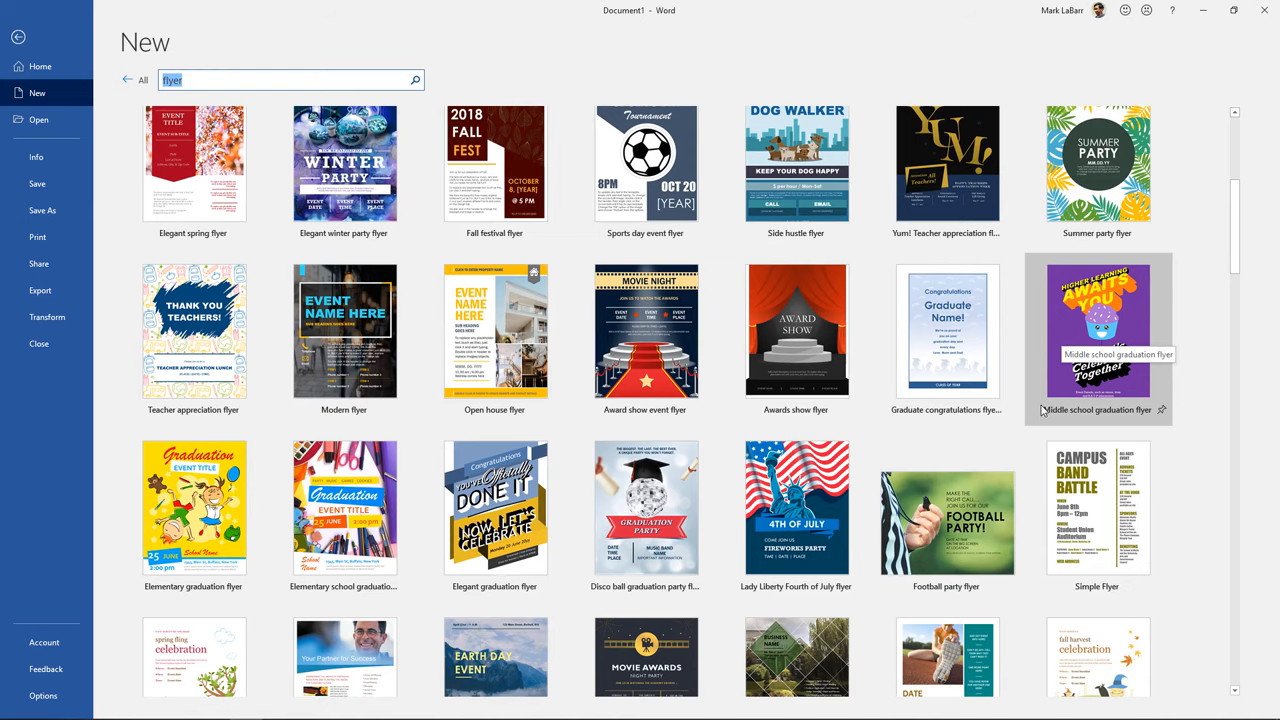
{"action": "scroll", "scroll_direction": "down", "scroll_amount": 3}
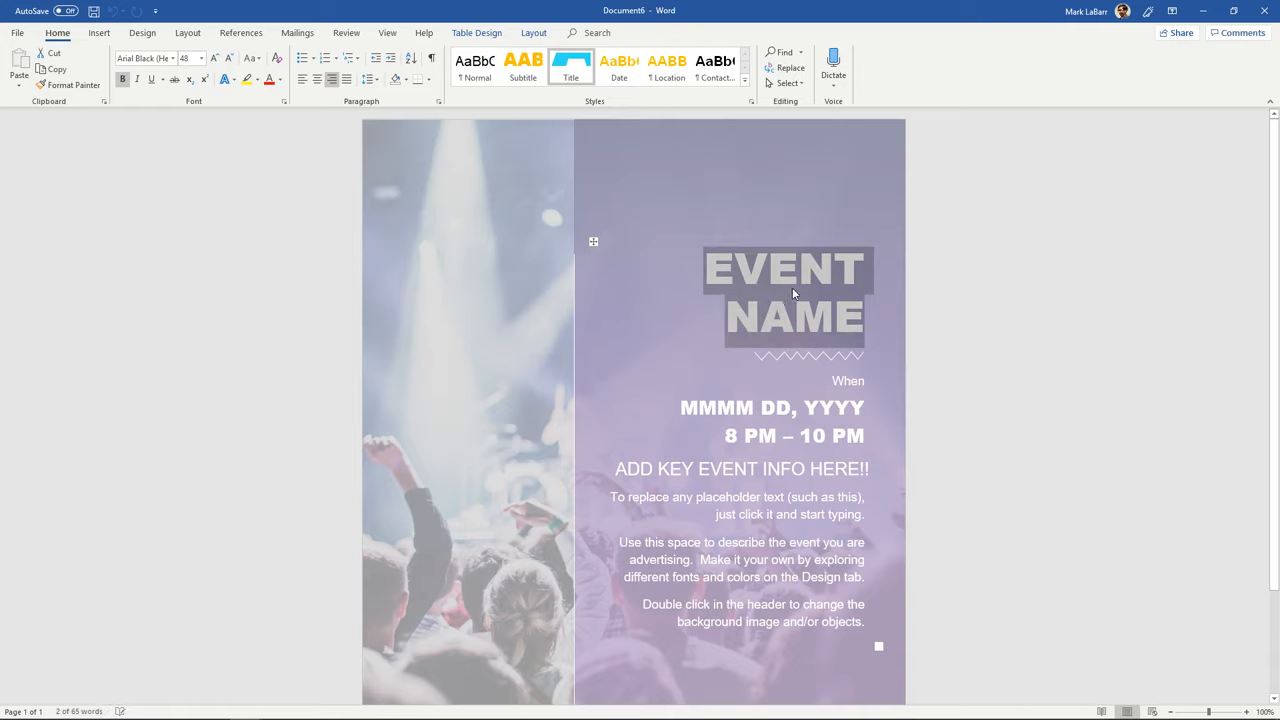
- Replace the EVENT NAME placeholder with BIRTHDAY PARTY and select the title line
{"action": "type", "text": "BIRTHDAY PARTY"}
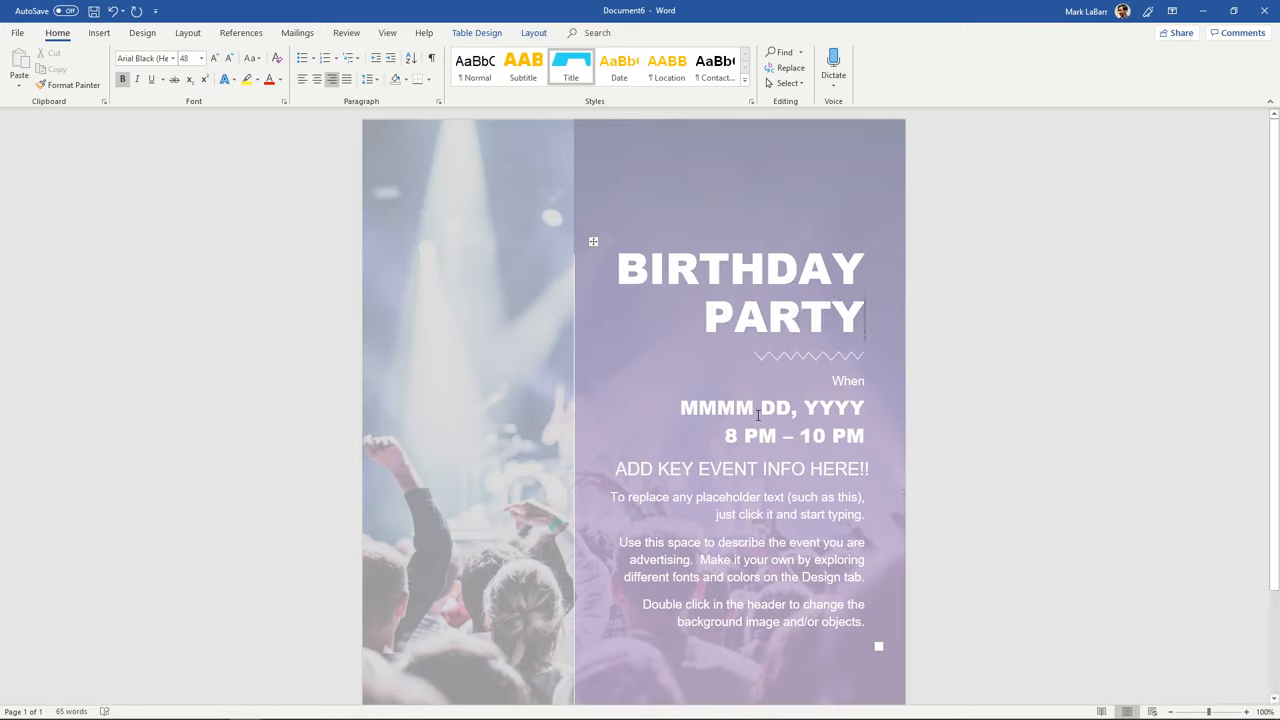
{"action": "triple_click", "coordinate": [740, 468]}
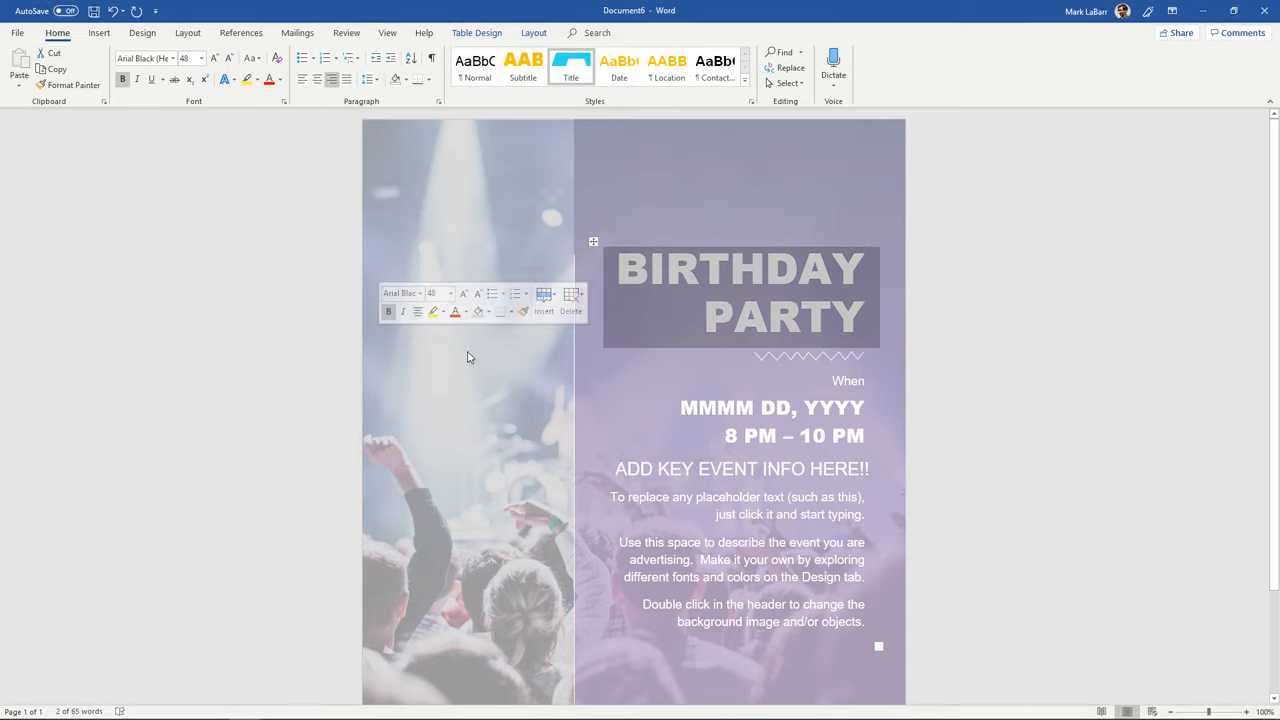
{"action": "mouse_move", "coordinate": [528, 224]}
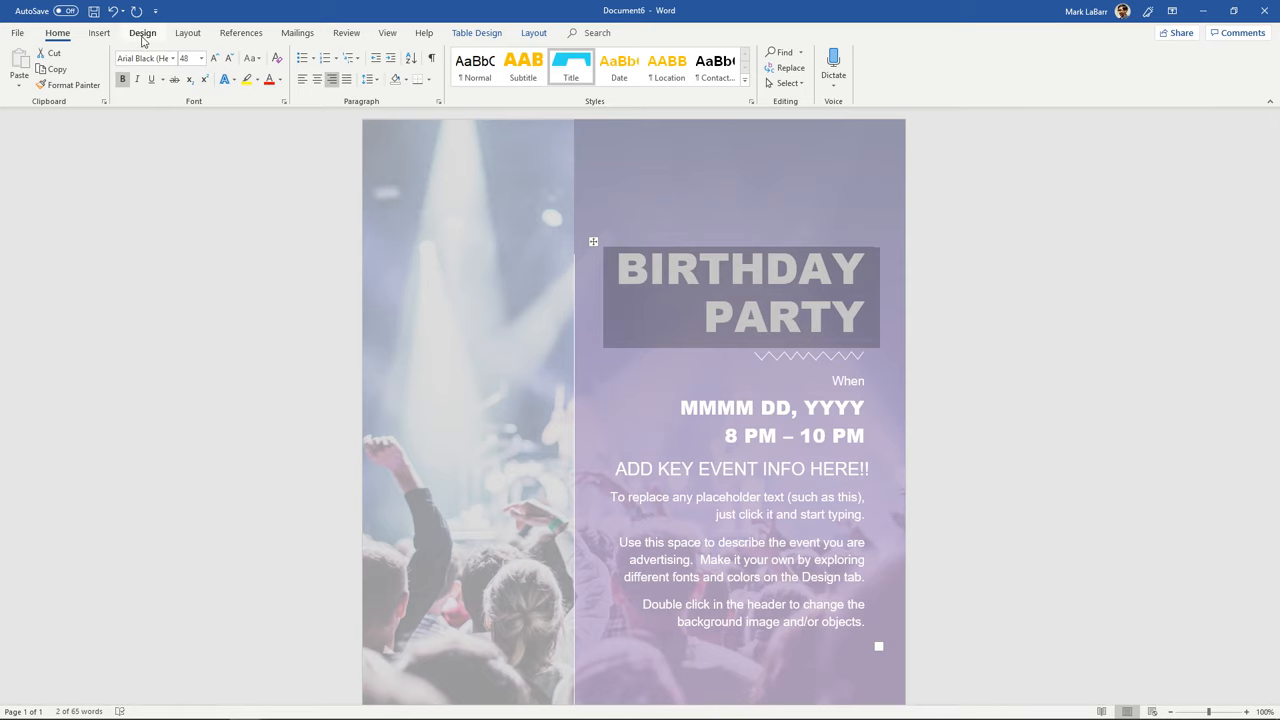
- Show the Design ribbon's theme and page background options
{"action": "left_click", "coordinate": [142, 32]}
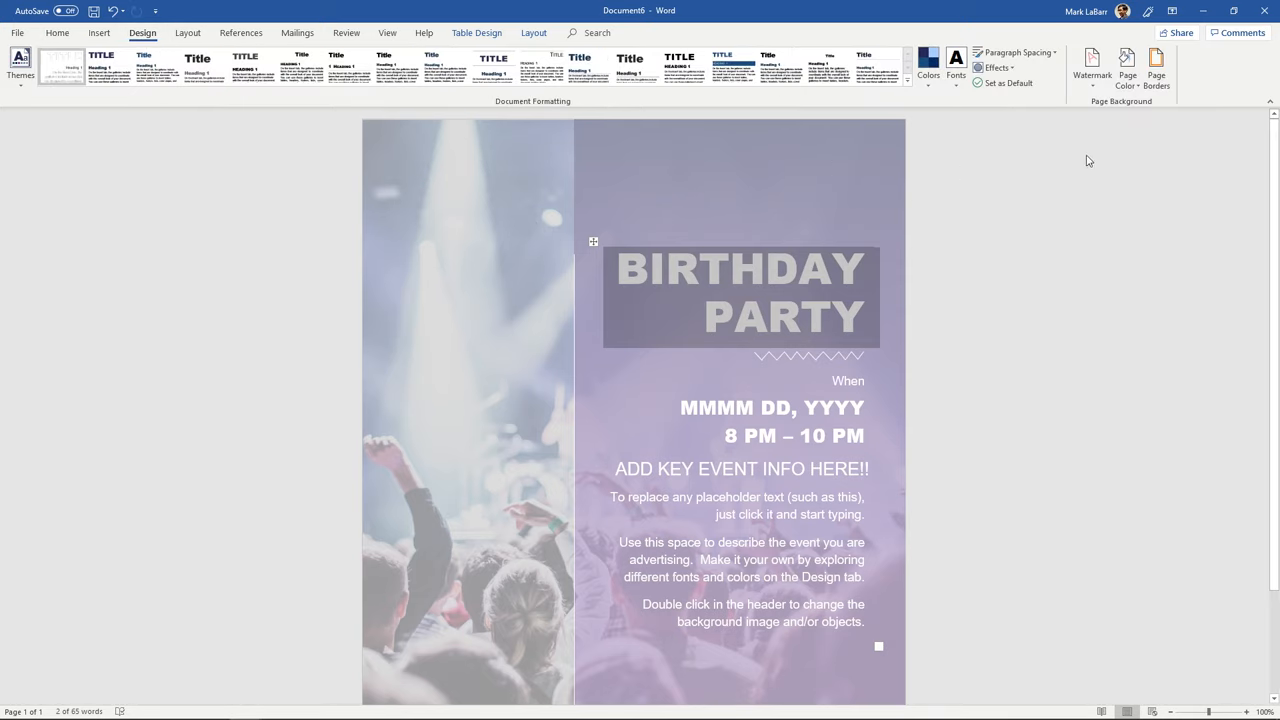
{"action": "left_click", "coordinate": [1128, 70]}
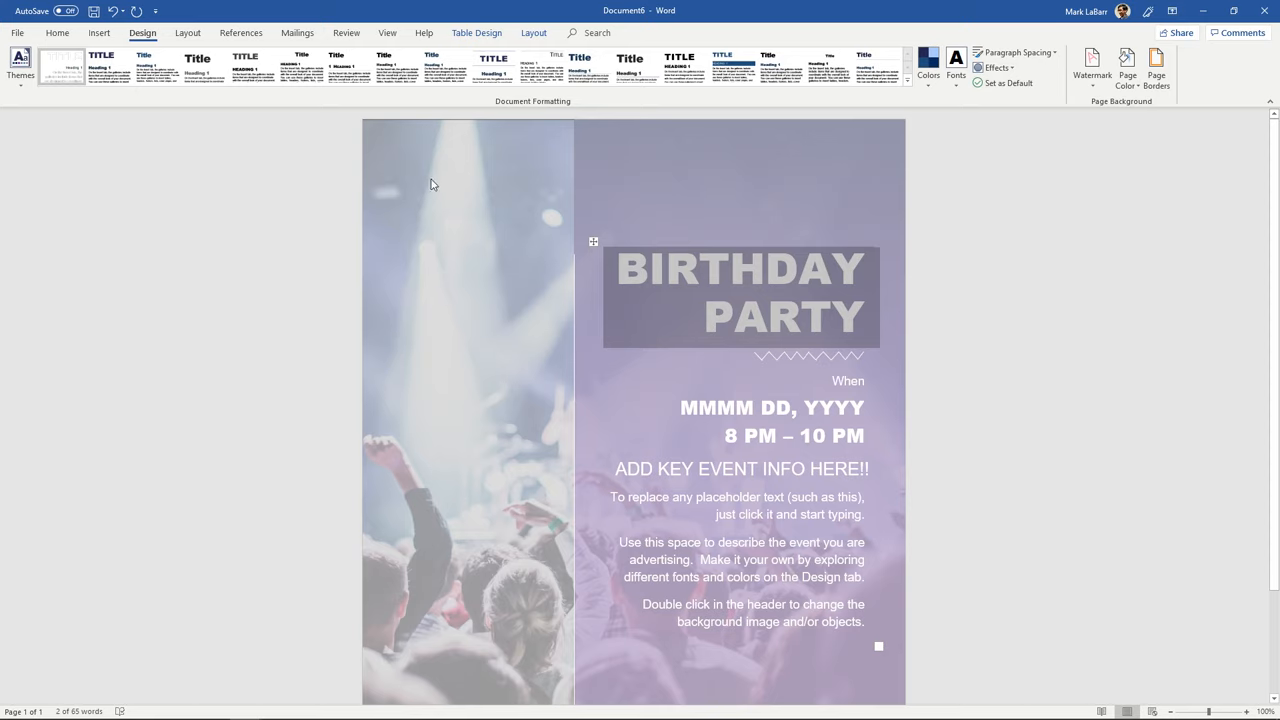
{"action": "mouse_move", "coordinate": [464, 168]}
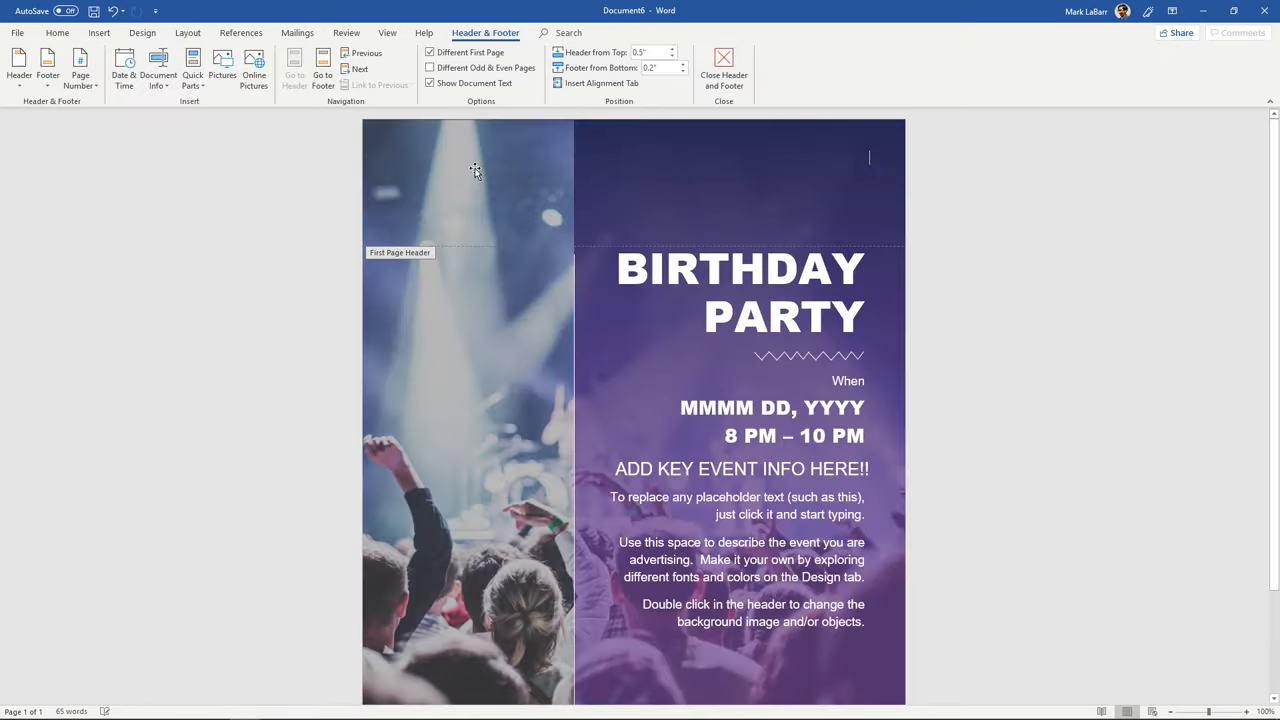
{"action": "mouse_move", "coordinate": [538, 168]}
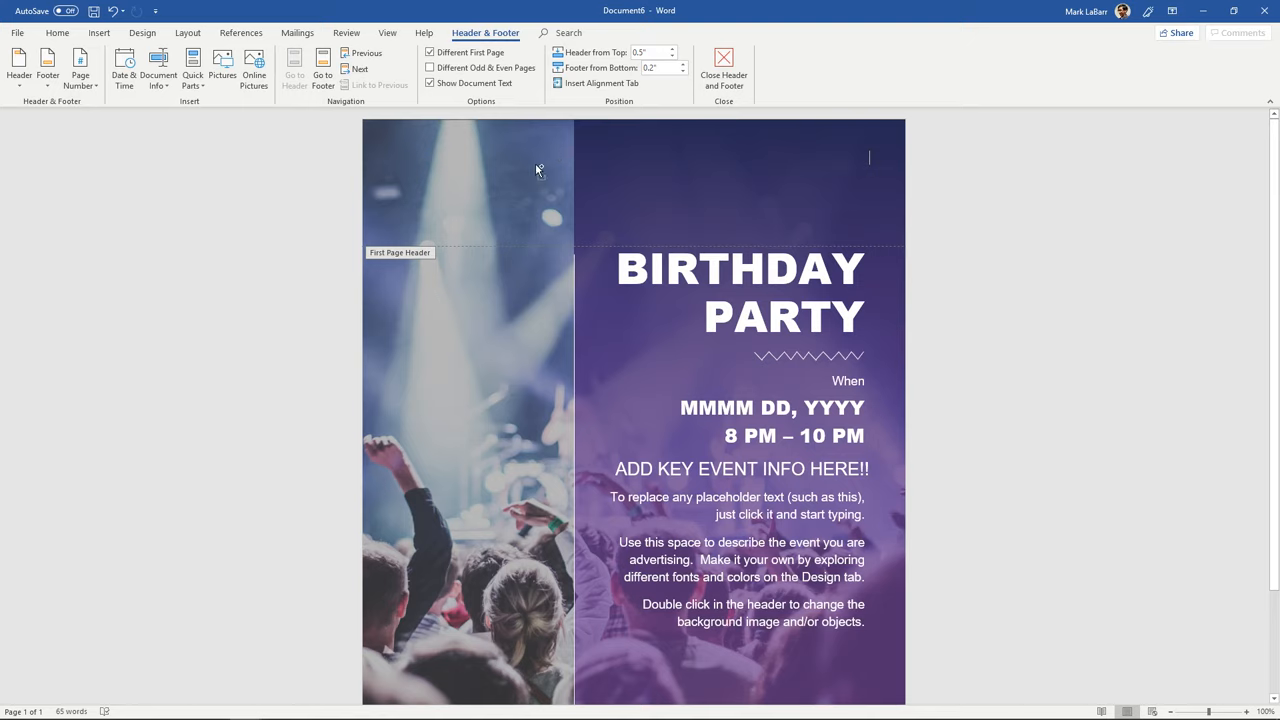
{"action": "mouse_move", "coordinate": [454, 158]}
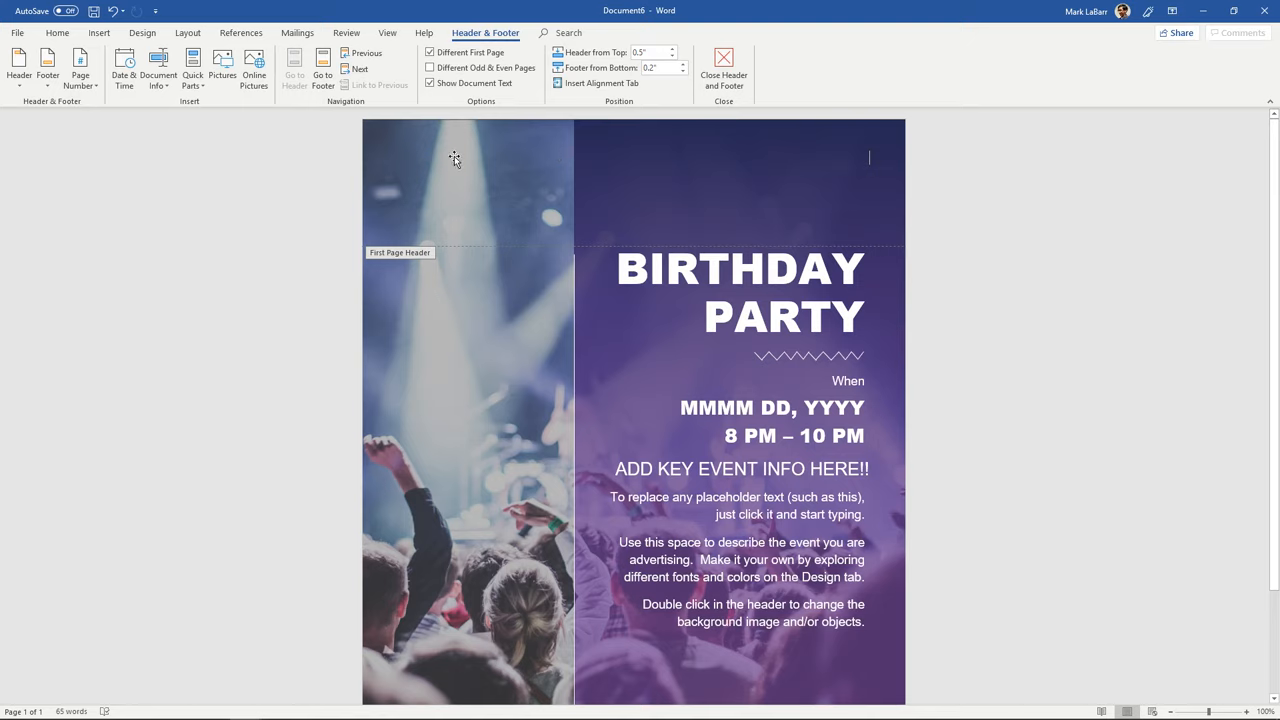
{"action": "mouse_move", "coordinate": [456, 160]}
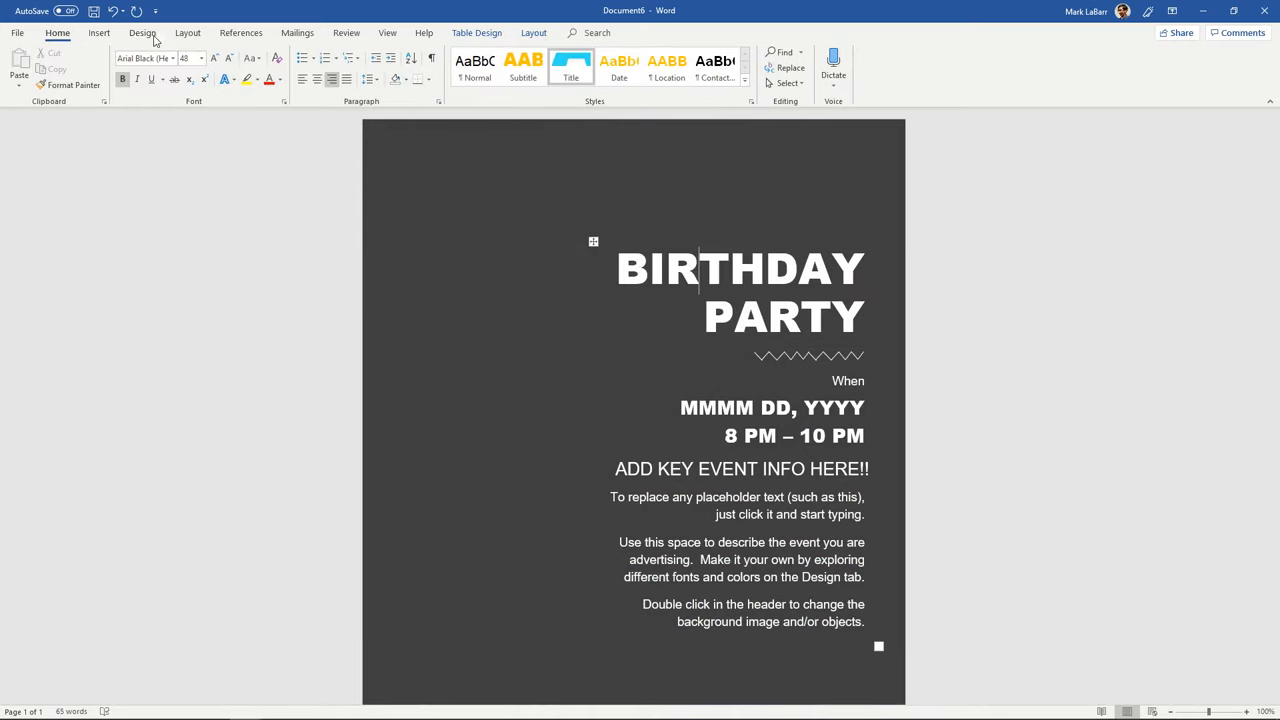
- Choose Fill Effects from the Page Color options
{"action": "left_click", "coordinate": [1128, 64]}
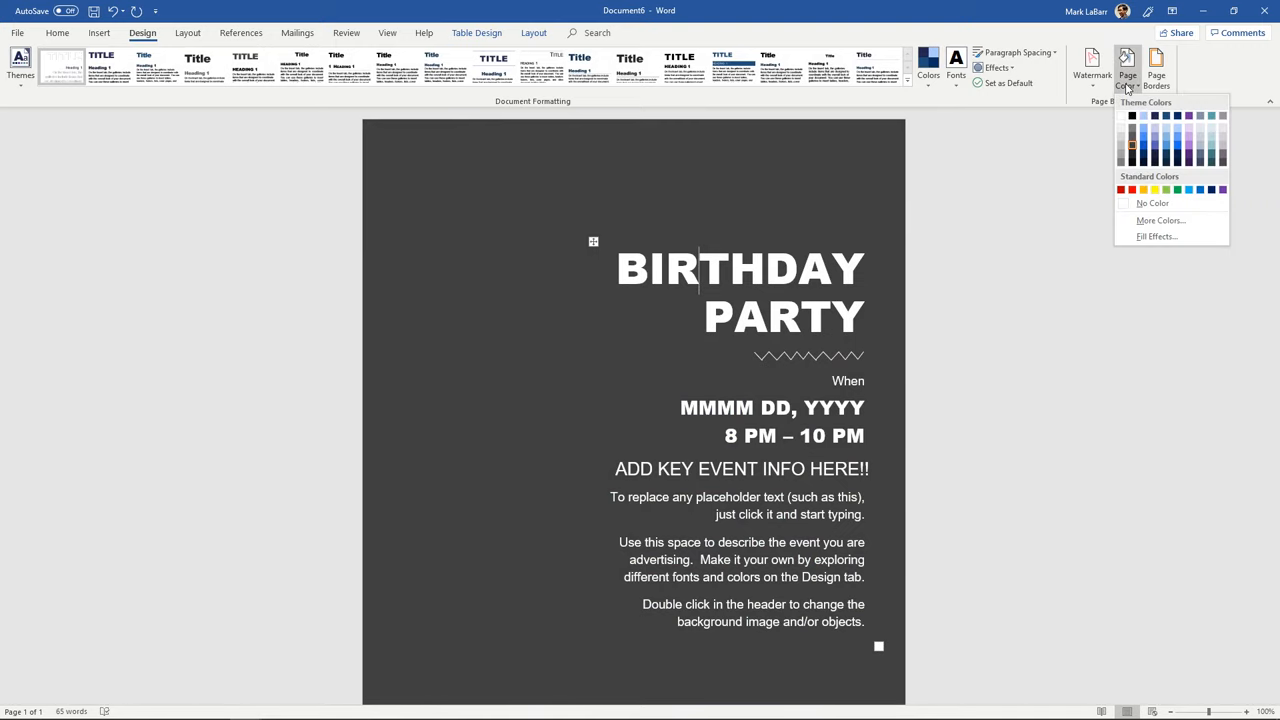
{"action": "mouse_move", "coordinate": [1132, 148]}
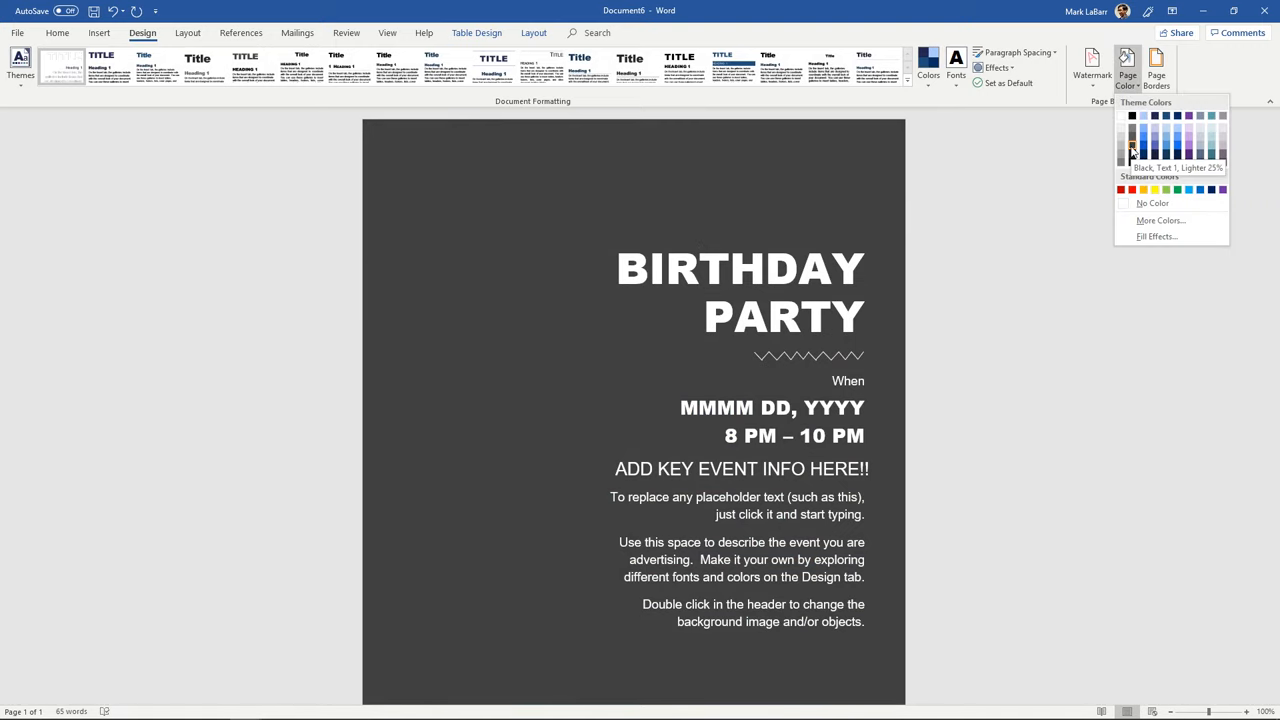
{"action": "left_click", "coordinate": [1156, 236]}
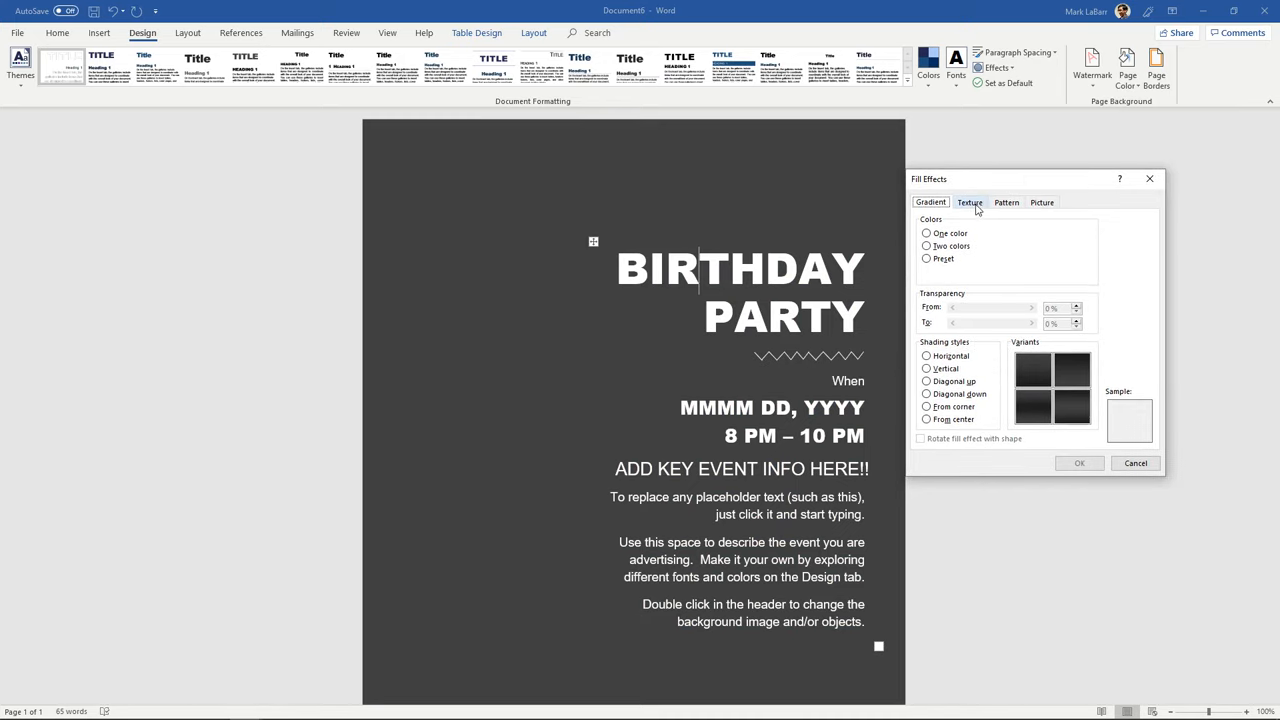
- Preview Texture and Pattern fills including Solid diamond grid, ending on Picture fills
{"action": "left_click", "coordinate": [968, 202]}
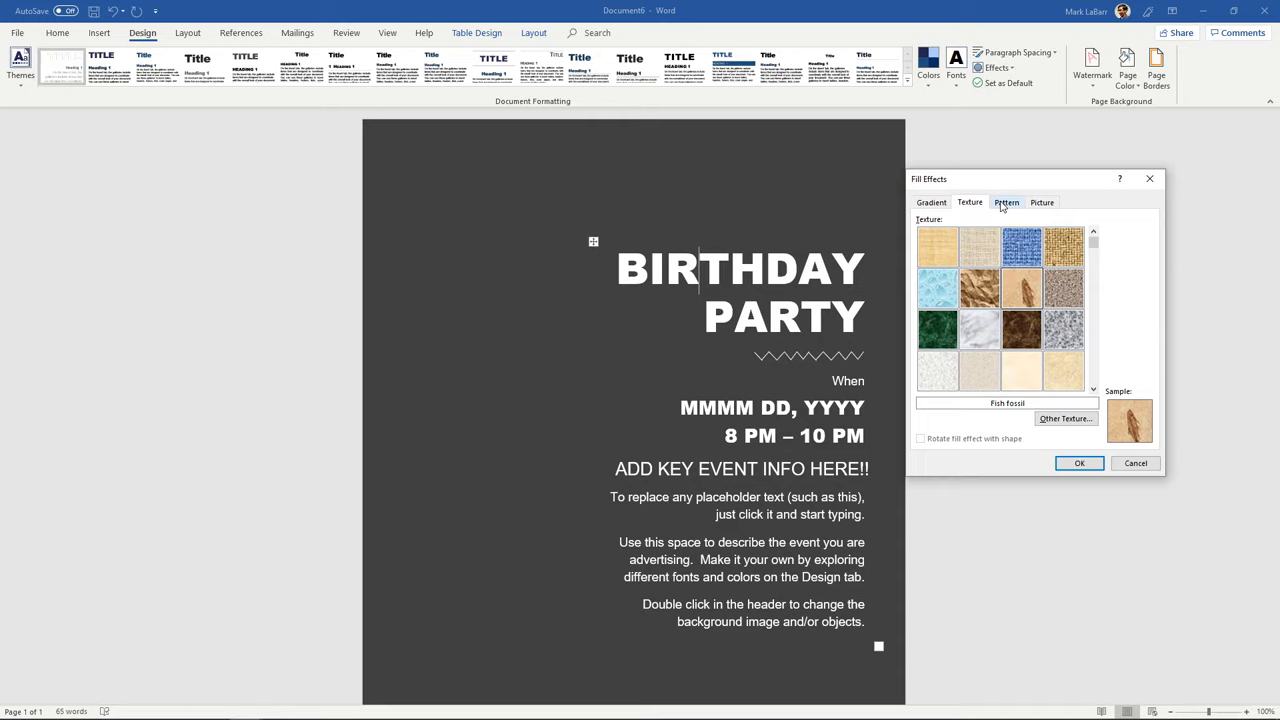
{"action": "mouse_move", "coordinate": [1008, 204]}
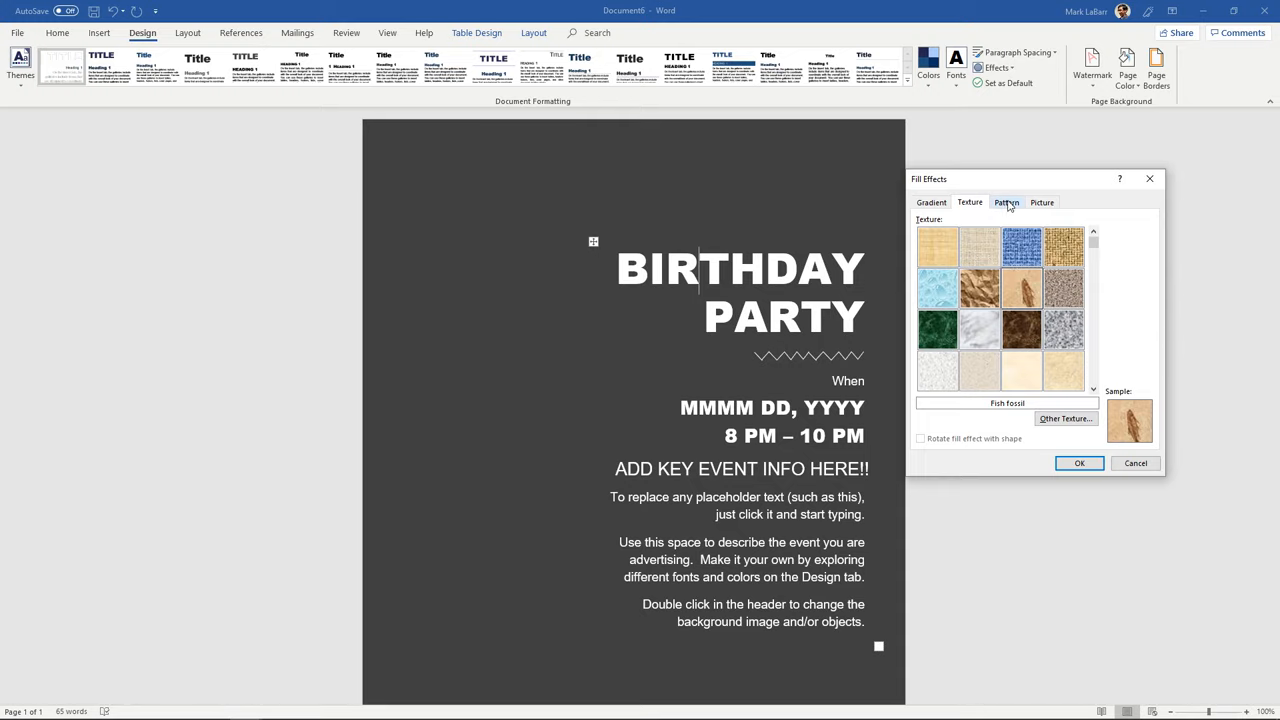
{"action": "left_click", "coordinate": [1006, 202]}
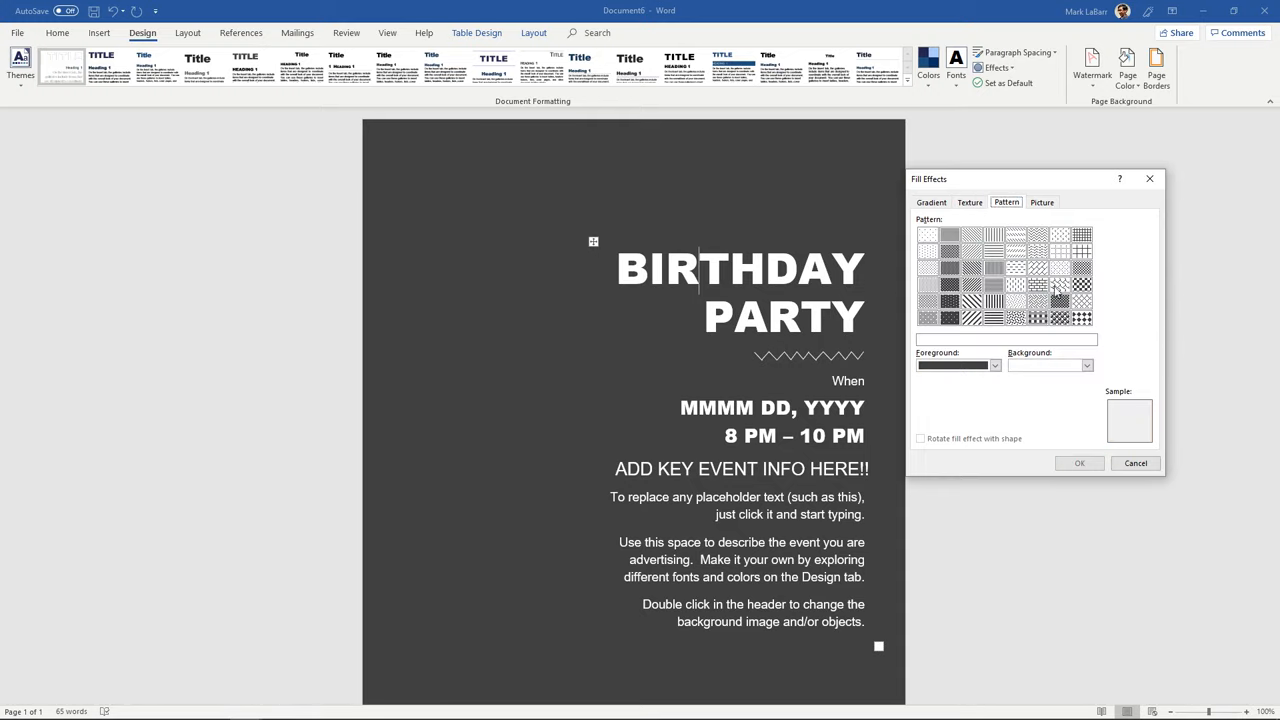
{"action": "left_click", "coordinate": [1080, 318]}
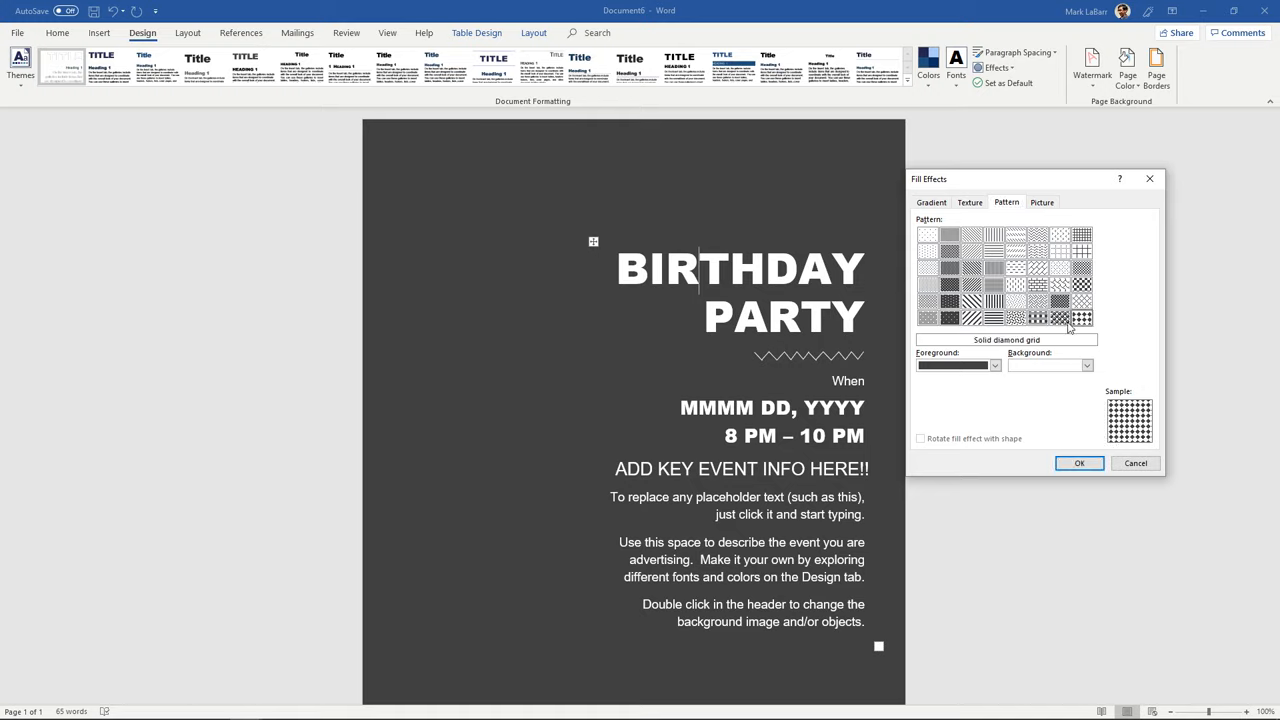
{"action": "left_click", "coordinate": [1042, 202]}
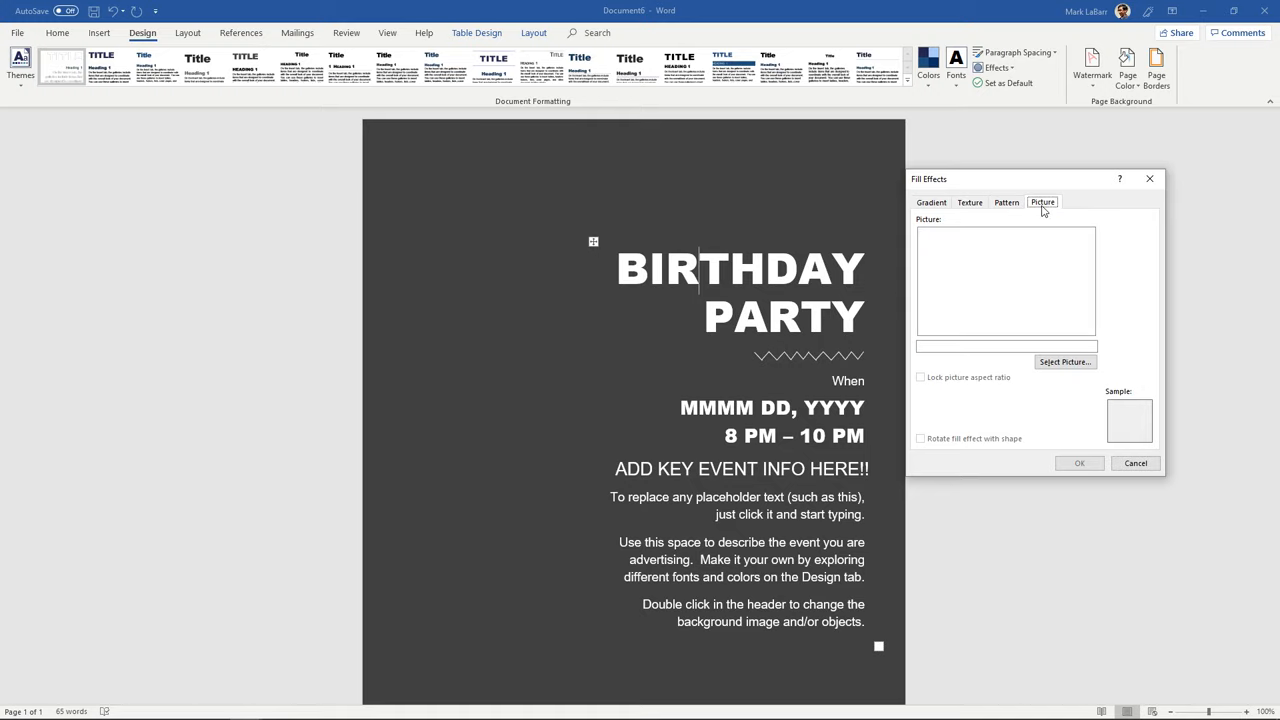